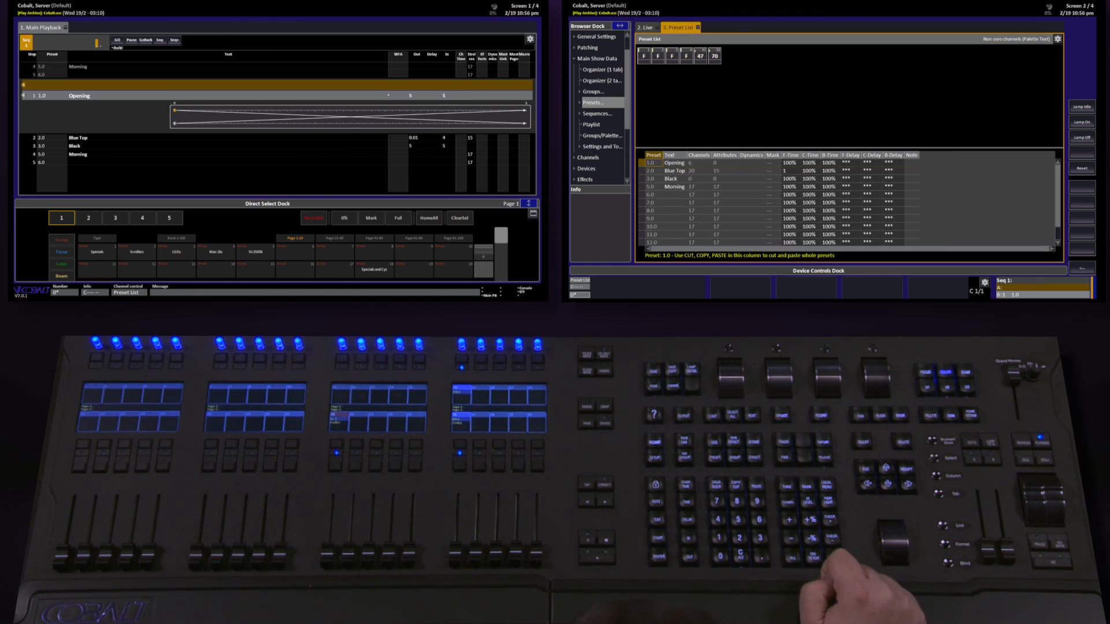
Show the Preset List with channels, attributes and fade timings on screen 2
left_click(644, 27)
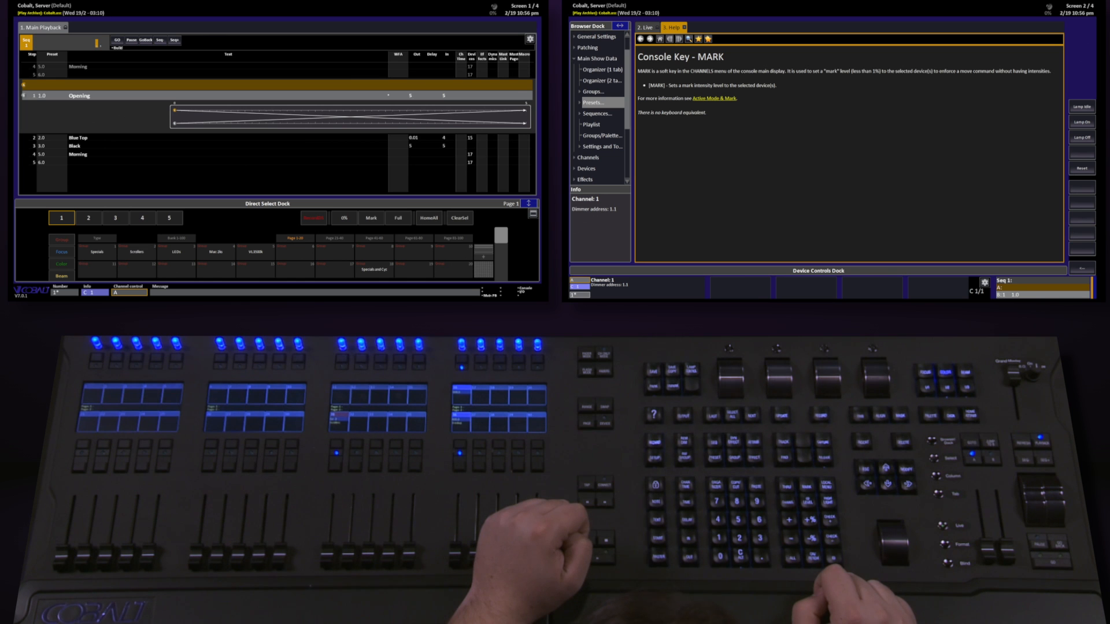
Show the help page for the MARK console key
left_click(646, 26)
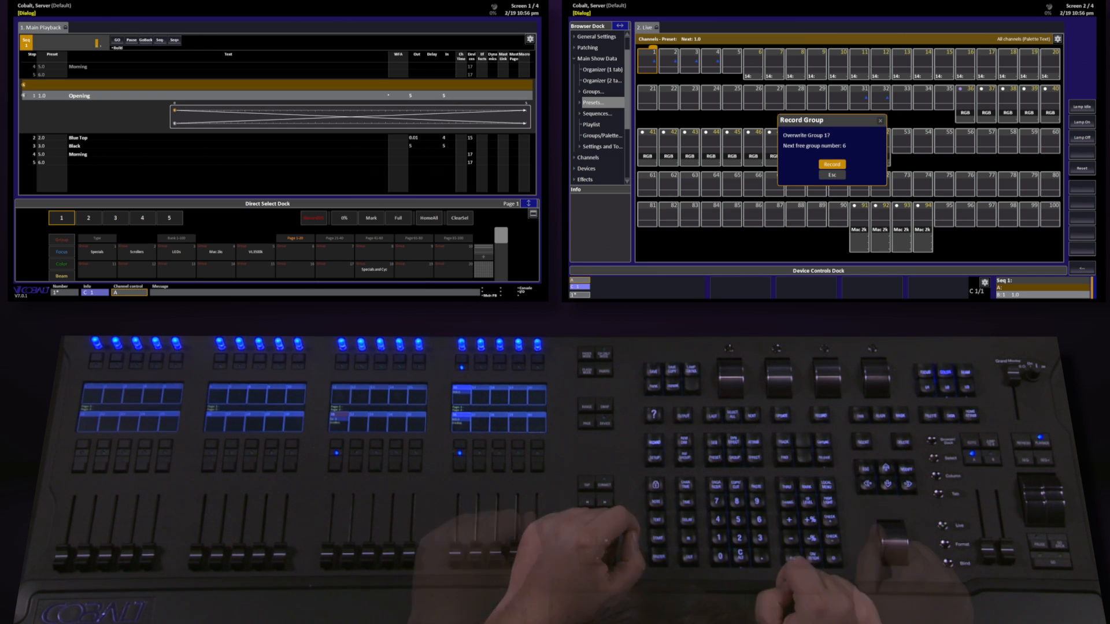
Confirm recording the live channels as group 17, overwriting the existing group
left_click(831, 164)
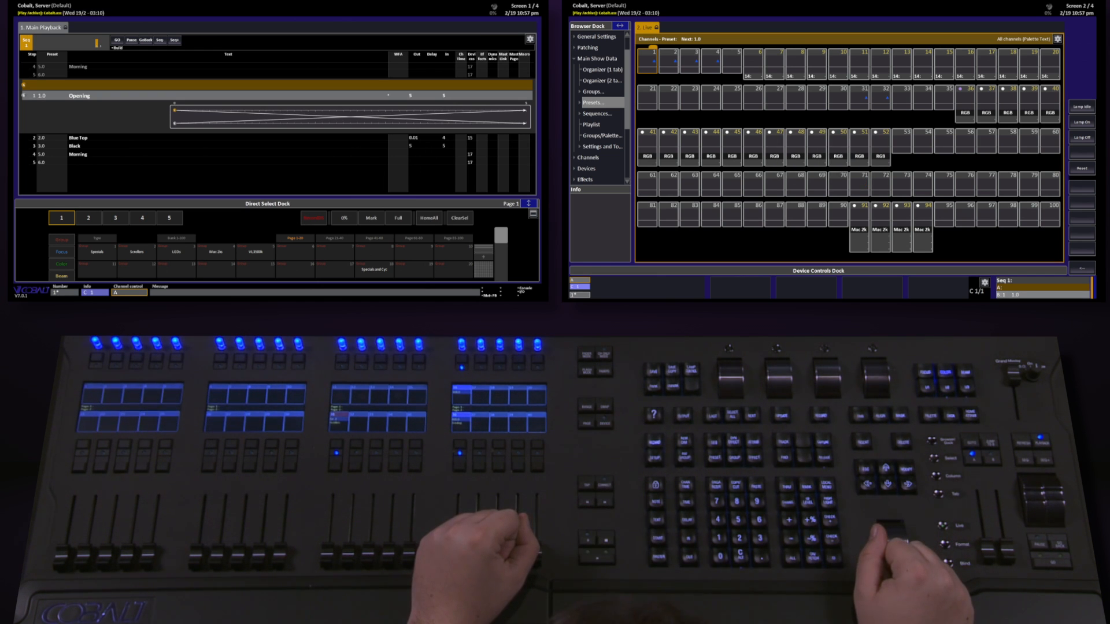